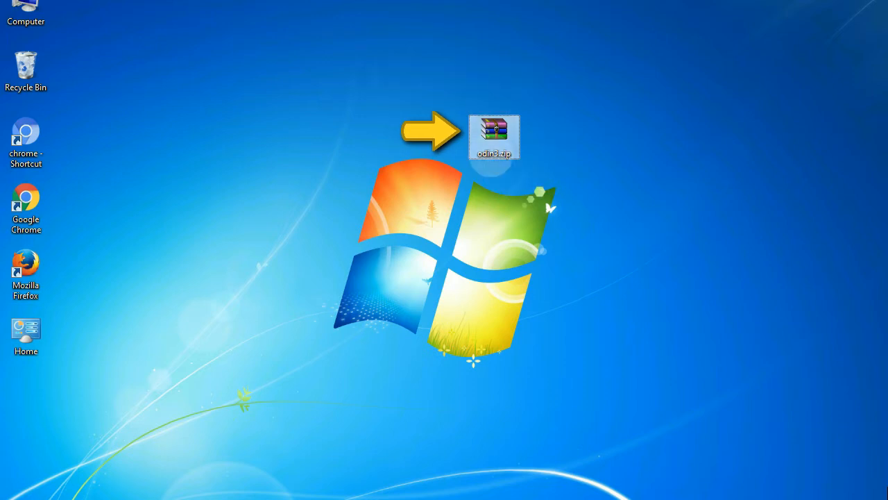
{"action": "mouse_move", "coordinate": [494, 136]}
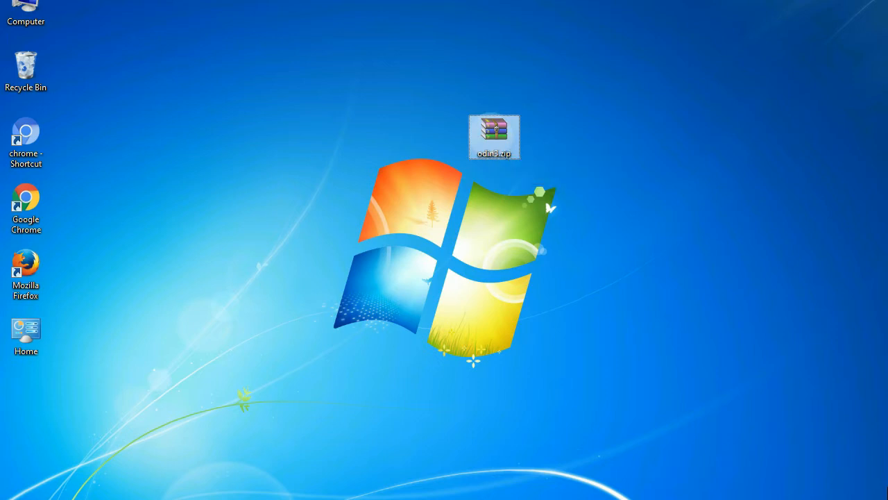
- Launch the Odin flashing tool, which shows a PASS result with the PDA firmware package loaded
{"action": "double_click", "coordinate": [494, 136]}
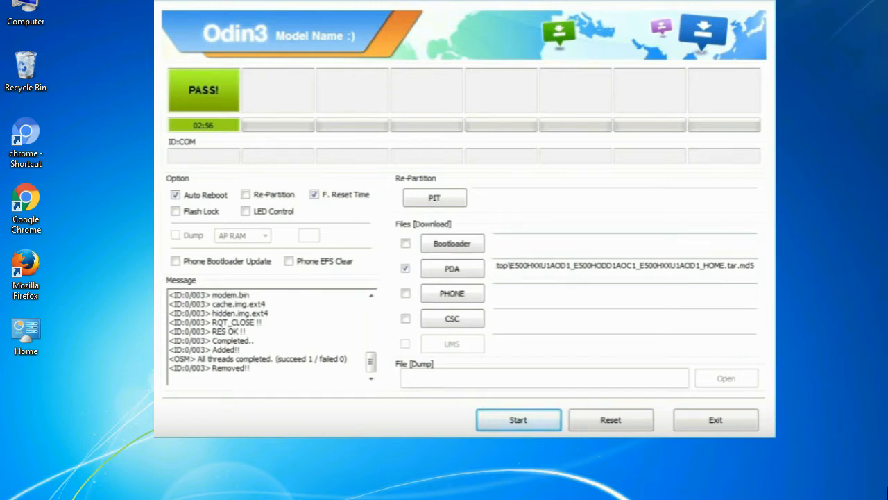
- Exit Odin3 so only the desktop with the Odin v3.09 archive remains
{"action": "left_click", "coordinate": [715, 419]}
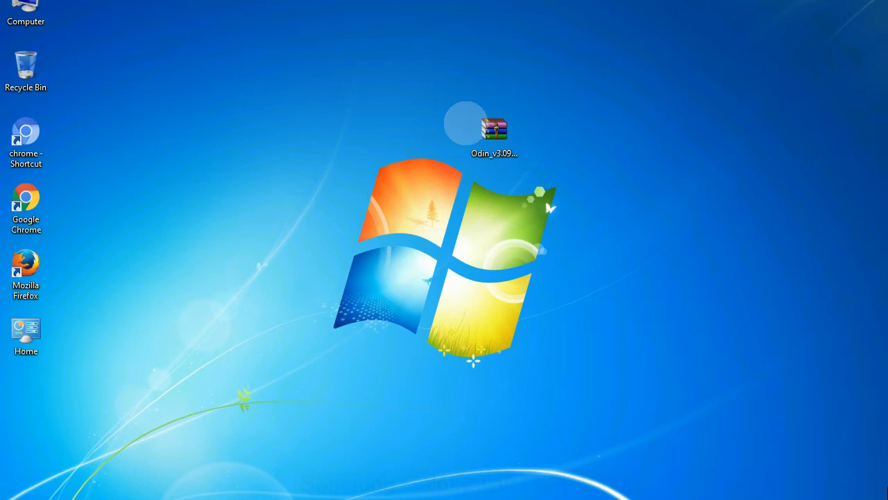
- Extract the Odin v3.09 zip here and reach Odin3 v3.09.exe in the Odin_v3.09 folder
{"action": "left_click", "coordinate": [494, 132]}
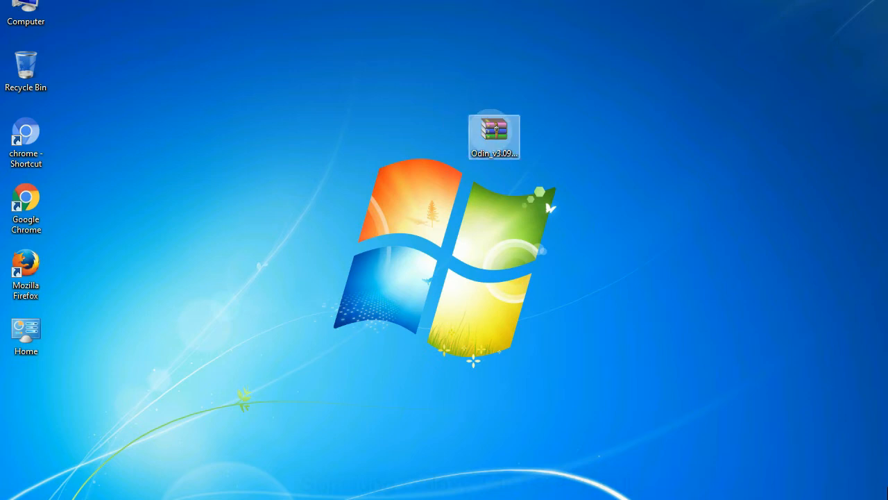
{"action": "right_click", "coordinate": [494, 133]}
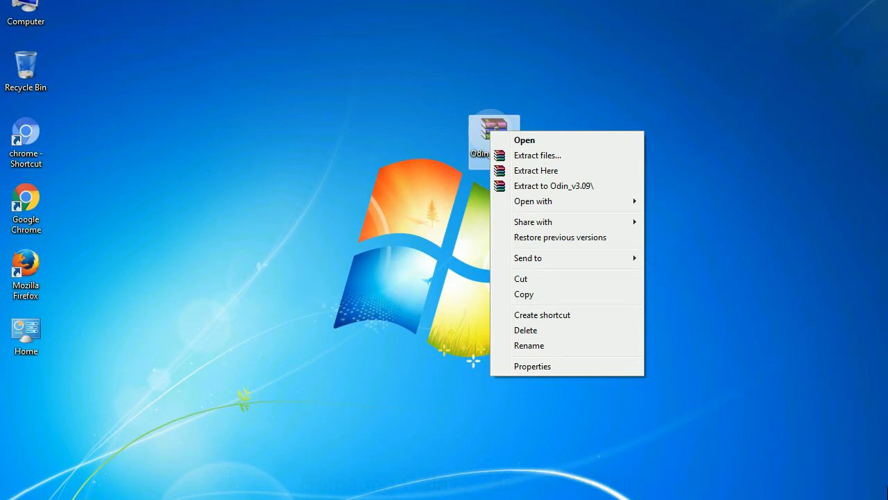
{"action": "mouse_move", "coordinate": [535, 170]}
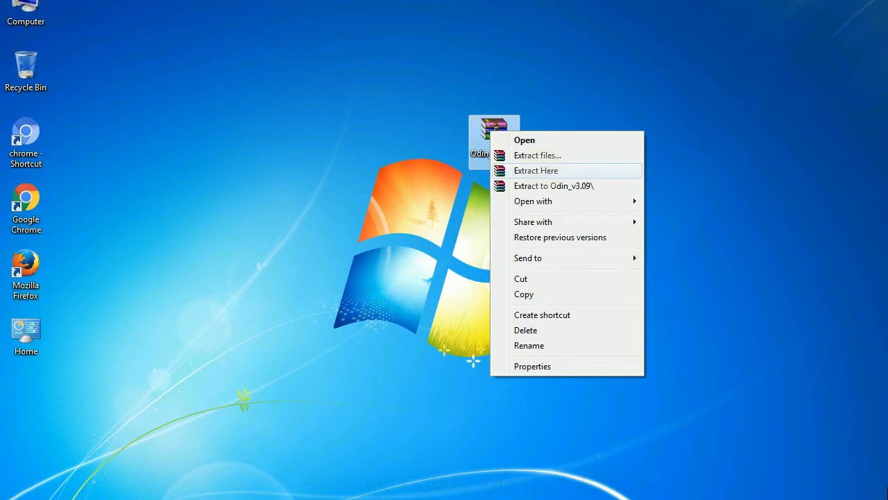
{"action": "left_click", "coordinate": [535, 169]}
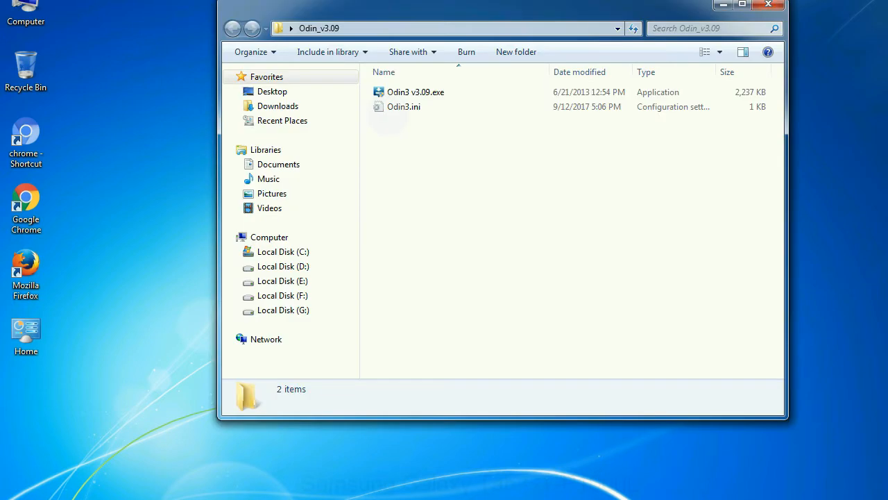
{"action": "right_click", "coordinate": [417, 92]}
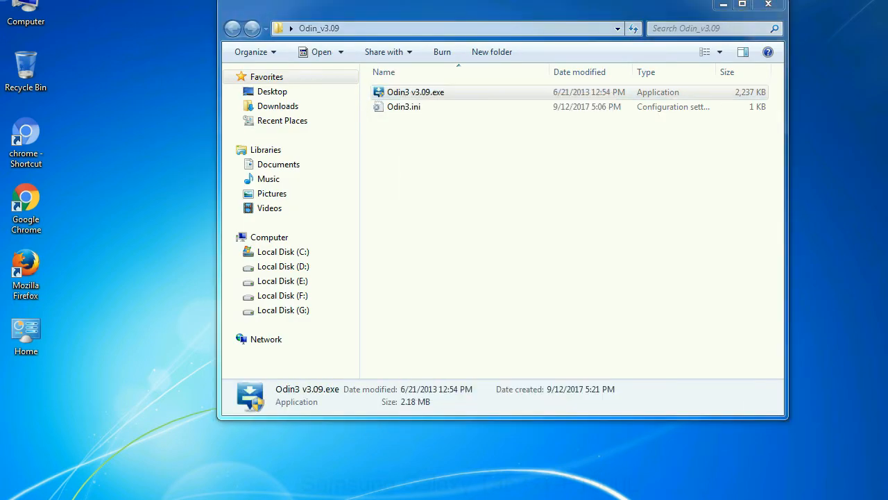
- Run Odin3 v3.09.exe from the extracted folder, then return to the desktop
{"action": "double_click", "coordinate": [417, 92]}
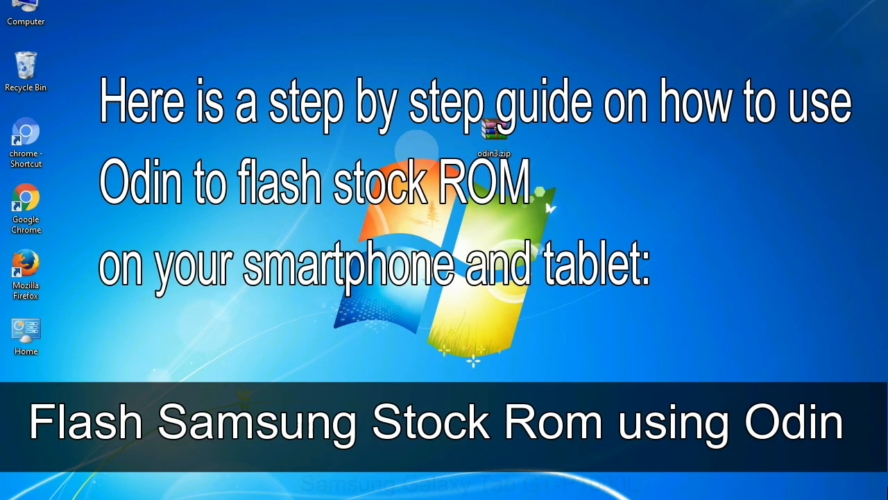
{"action": "left_click", "coordinate": [494, 132]}
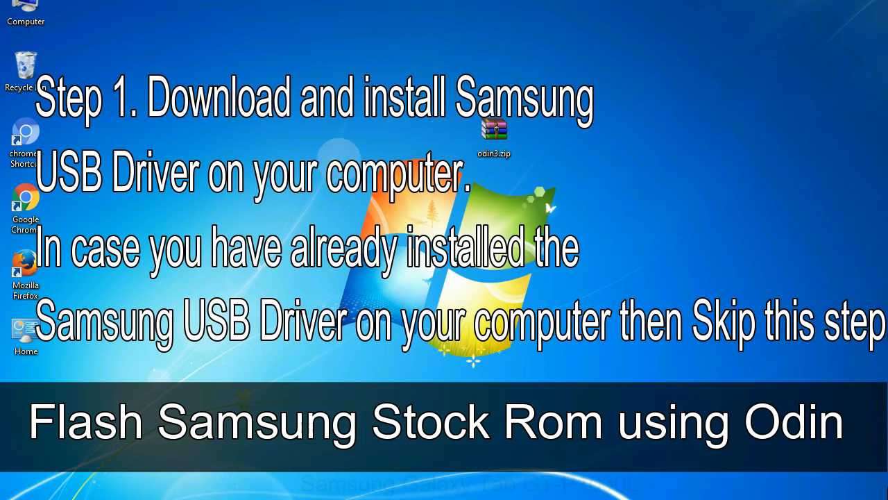
{"action": "left_click", "coordinate": [494, 136]}
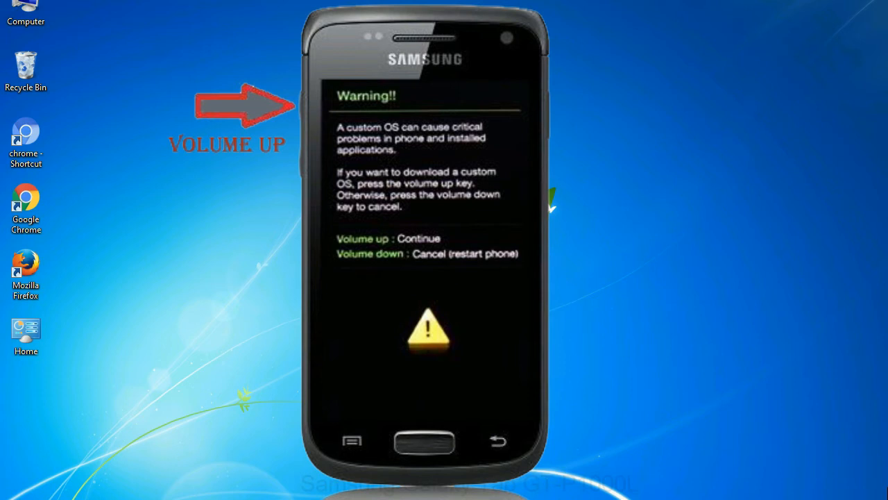
{"action": "right_click", "coordinate": [409, 91]}
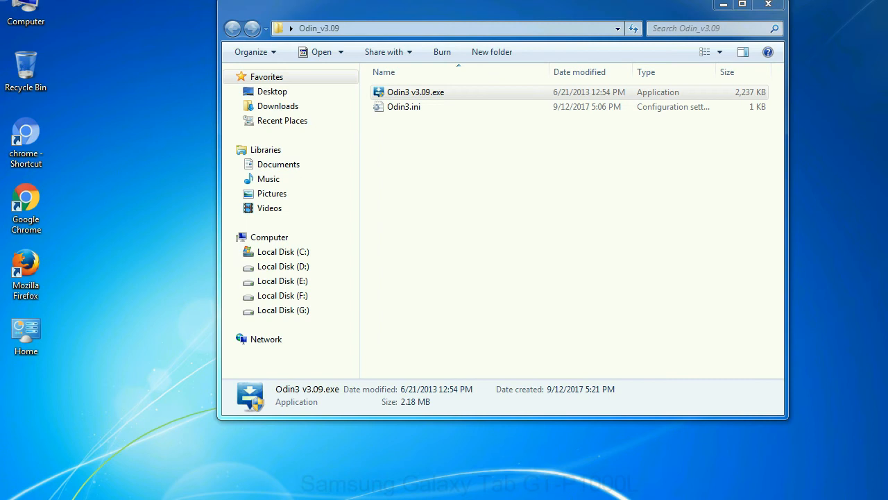
- Launch Odin3 v3.09 from the Odin_v3.09 folder so its empty flashing window shows
{"action": "double_click", "coordinate": [417, 91]}
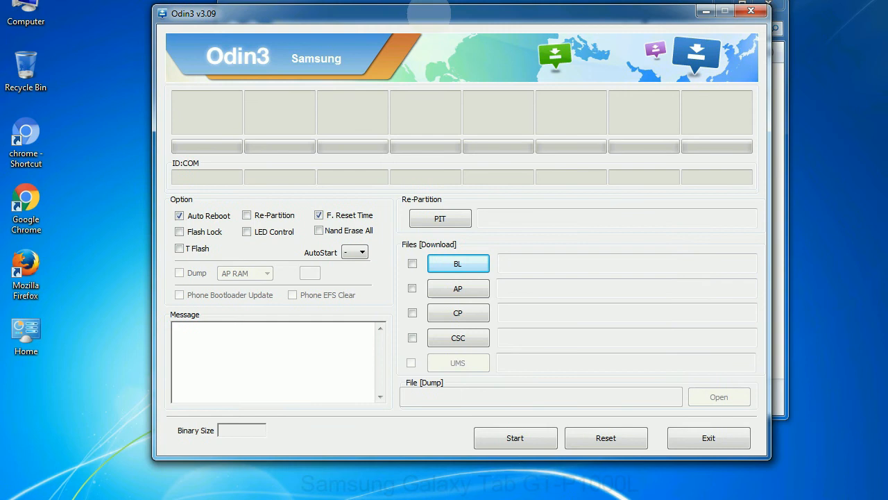
{"action": "left_click", "coordinate": [751, 11]}
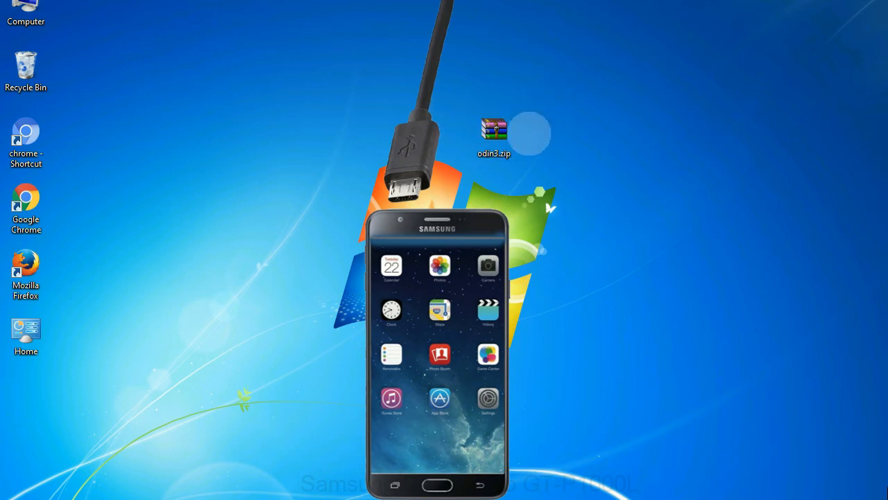
{"action": "double_click", "coordinate": [494, 131]}
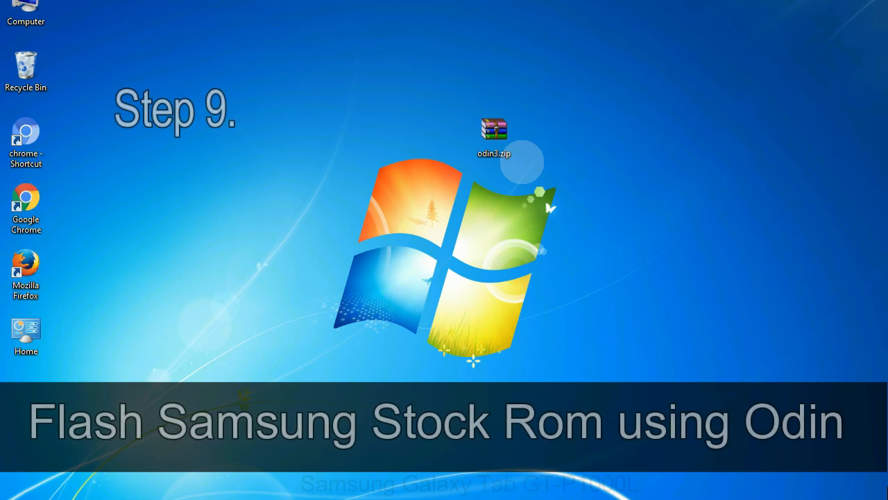
{"action": "left_click", "coordinate": [494, 136]}
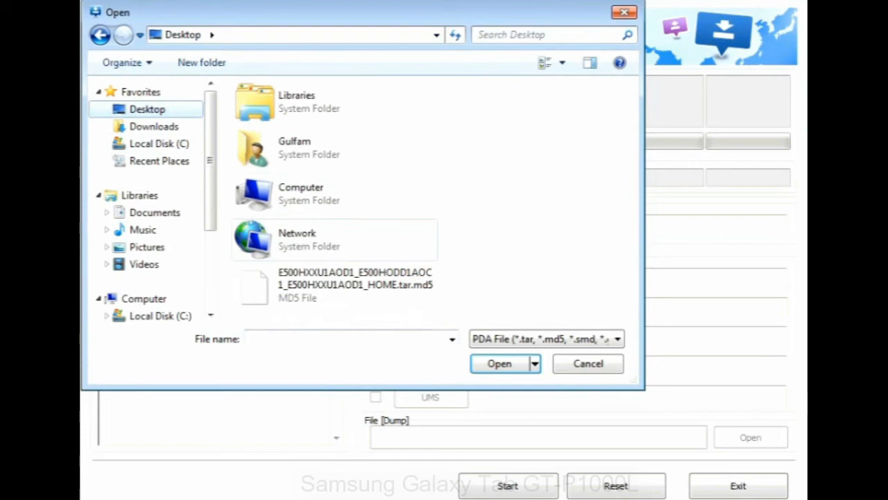
{"action": "left_click", "coordinate": [500, 363]}
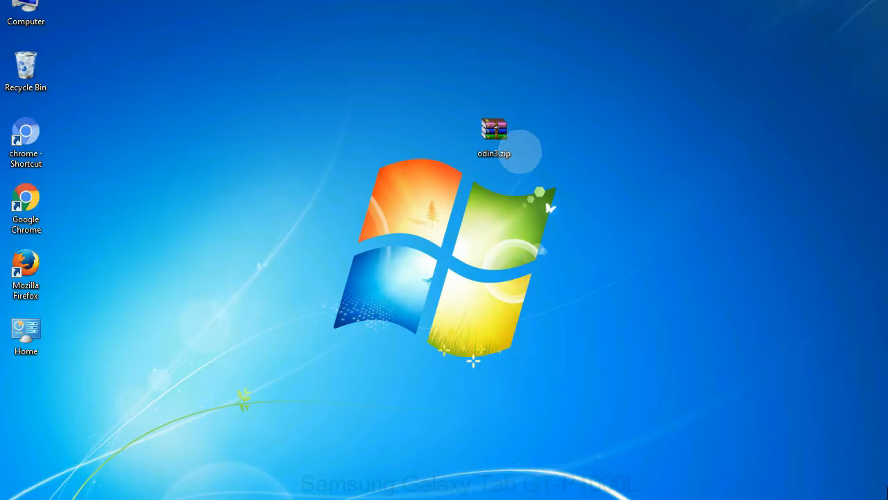
{"action": "left_click", "coordinate": [494, 136]}
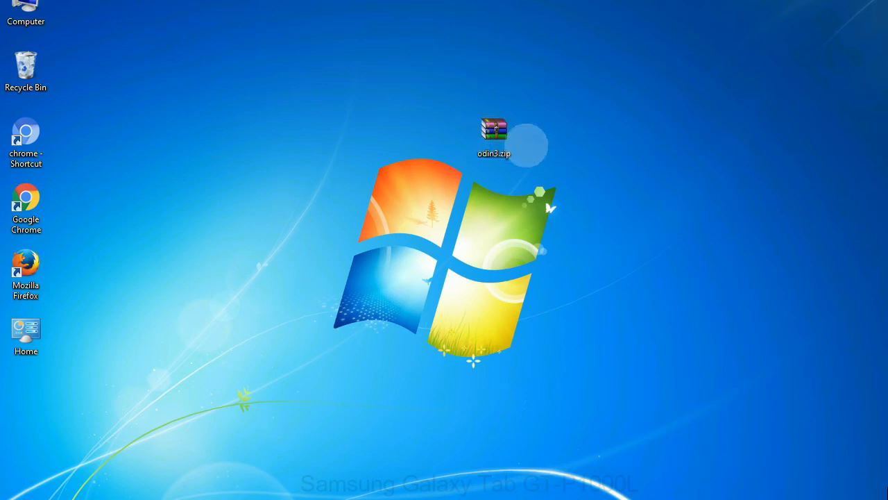
{"action": "left_click", "coordinate": [494, 136]}
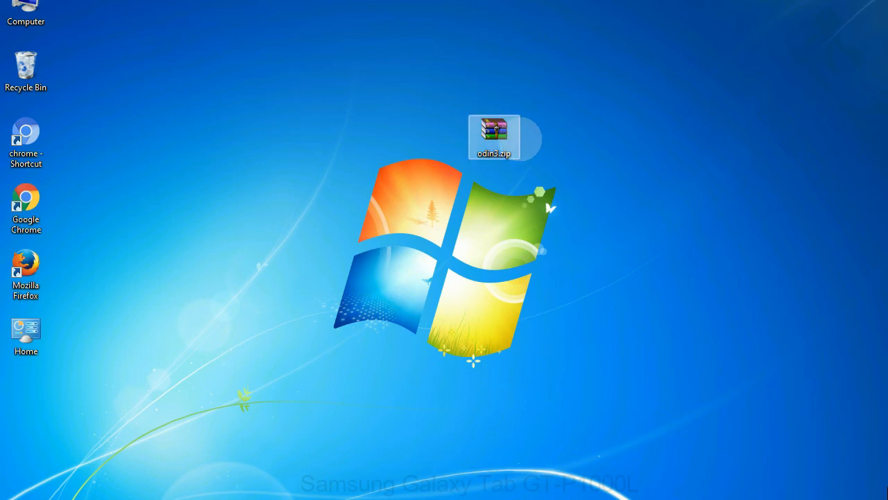